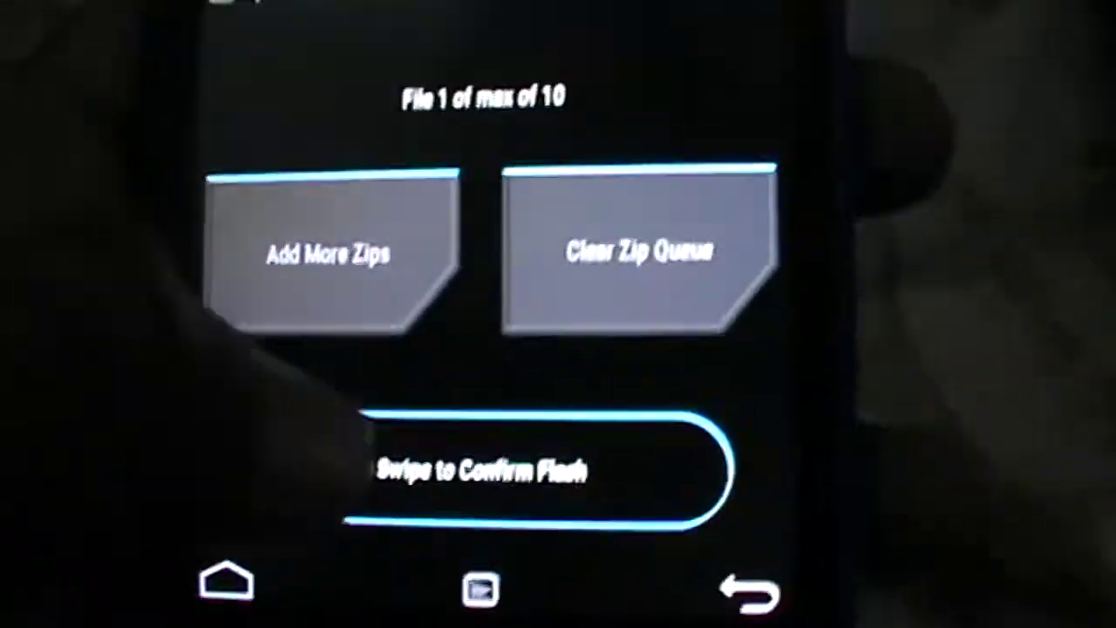
Confirm flashing the queued XOSP ROM zip with the Swipe to Confirm Flash slider
{"action": "left_click_drag", "start_coordinate": [375, 471], "coordinate": [681, 471]}
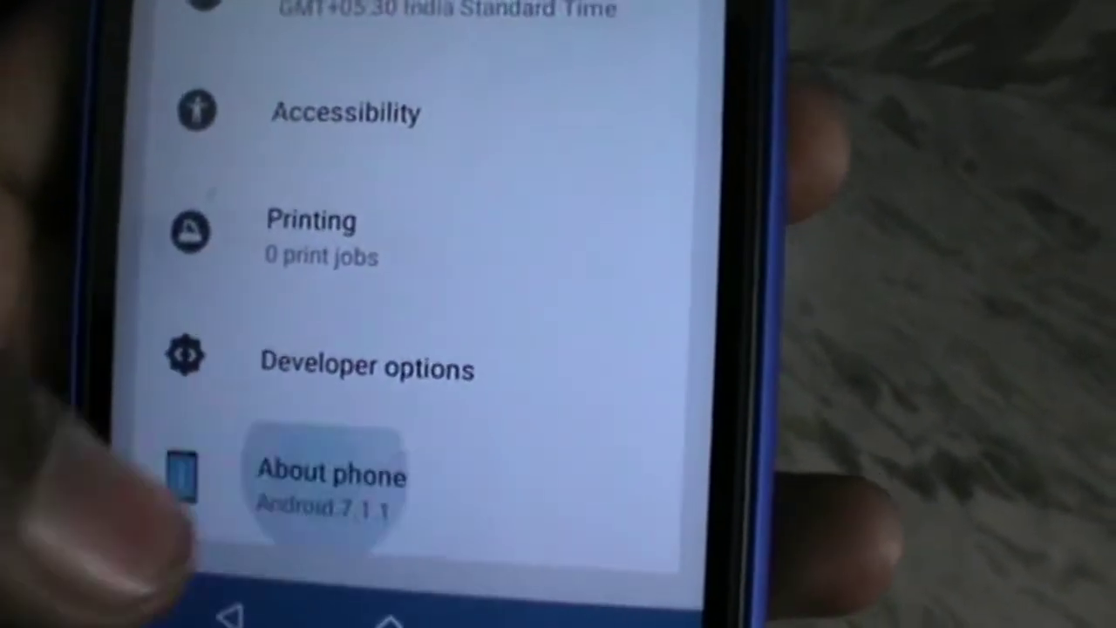
Show About phone, reporting Android version 7.1.1
{"action": "left_click", "coordinate": [328, 474]}
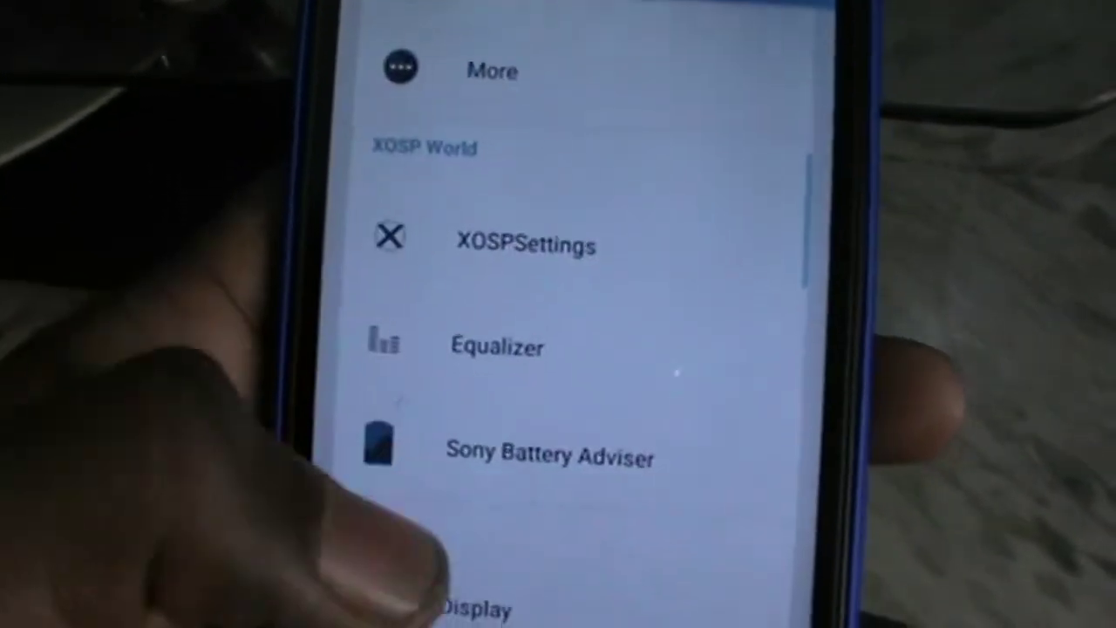
Show the Equalizer page from XOSP World with its ViPER FAQ
{"action": "left_click", "coordinate": [495, 345]}
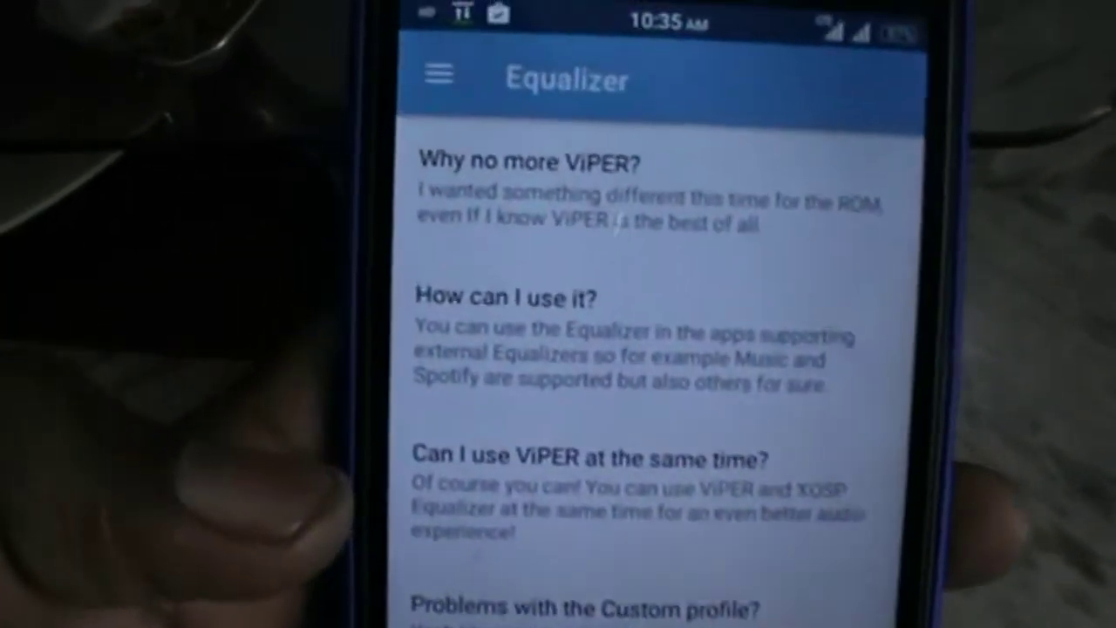